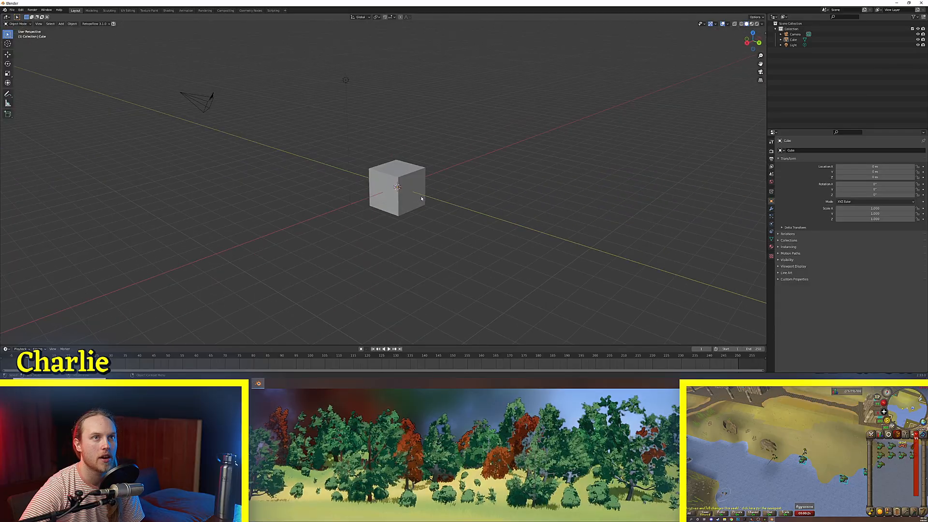
Step: Replace the default objects with the UE4 mannequin template and show two more bone layers
{"action": "left_click_drag", "start_coordinate": [414, 195], "coordinate": [404, 227]}
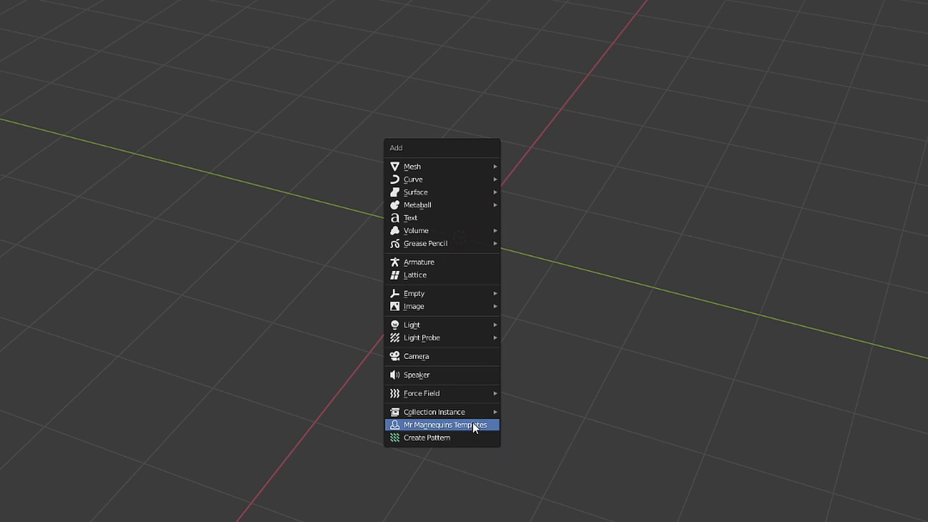
{"action": "left_click", "coordinate": [444, 425]}
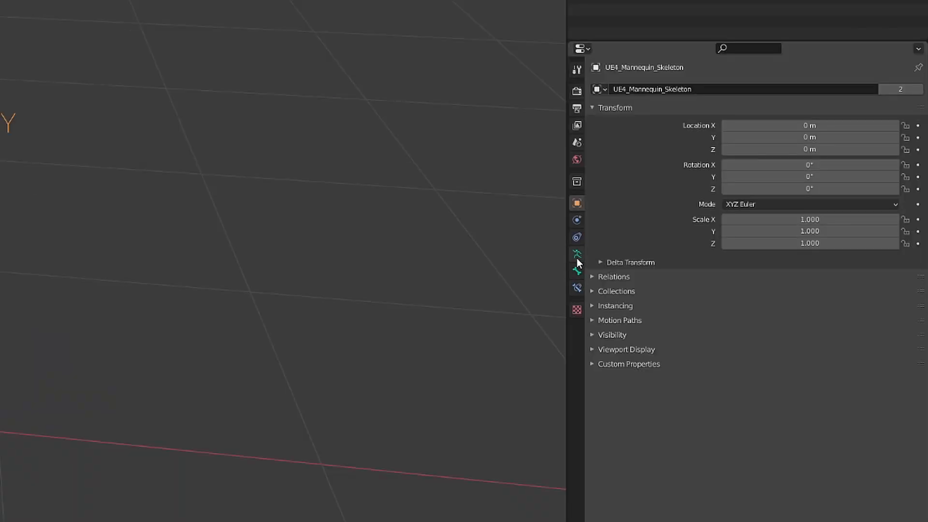
{"action": "left_click", "coordinate": [576, 255]}
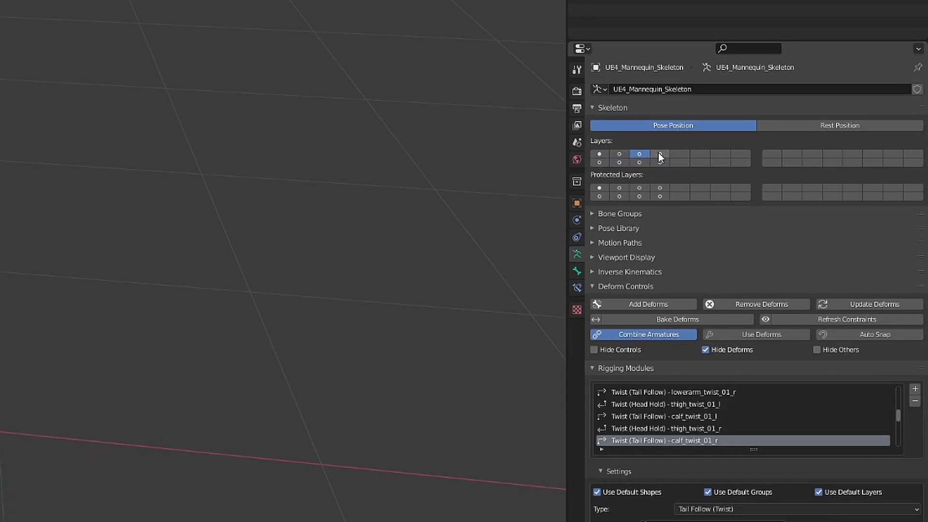
{"action": "left_click", "coordinate": [639, 154]}
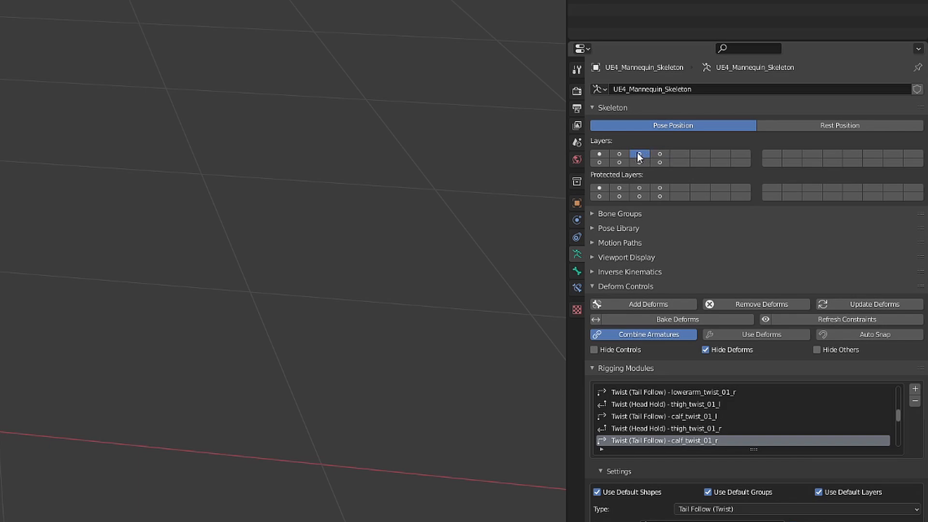
{"action": "left_click", "coordinate": [638, 155]}
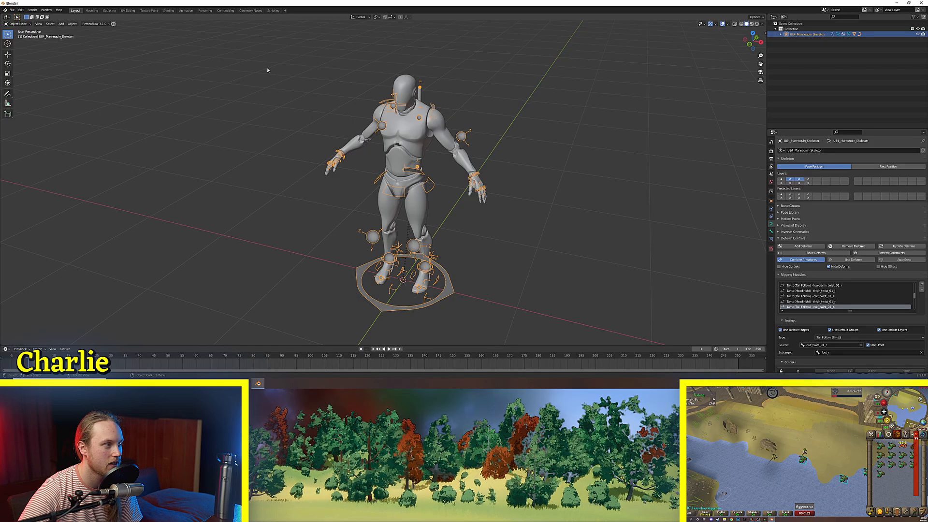
Step: In the Action Editor, create a new action for the mannequin rig and rename it
{"action": "left_click", "coordinate": [185, 10]}
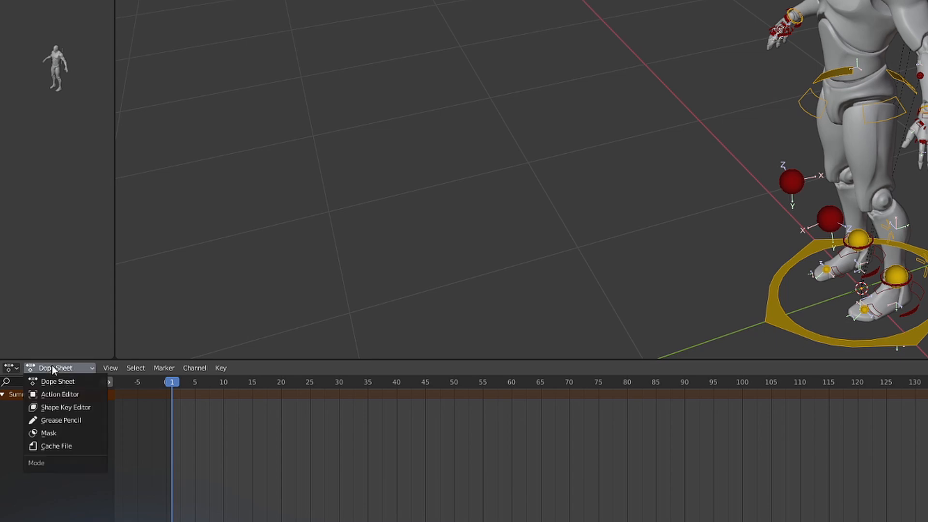
{"action": "left_click", "coordinate": [59, 393]}
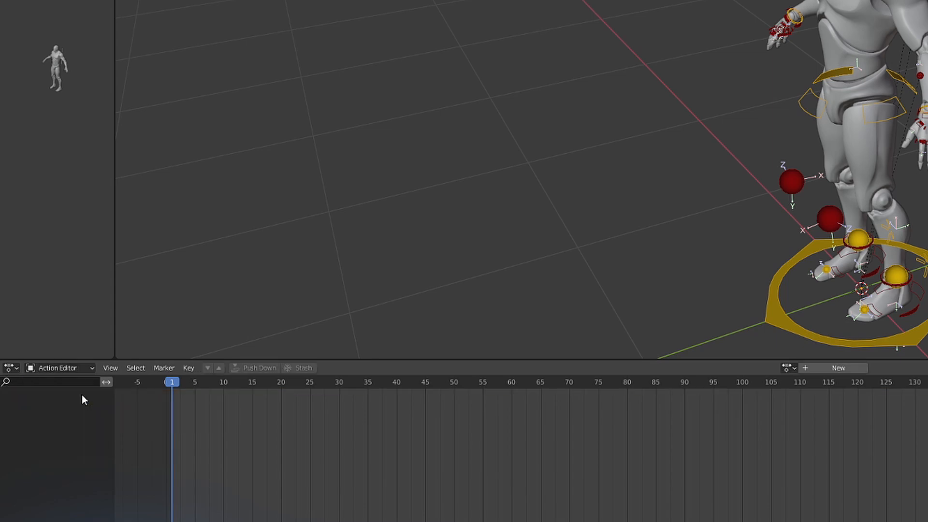
{"action": "left_click", "coordinate": [837, 367]}
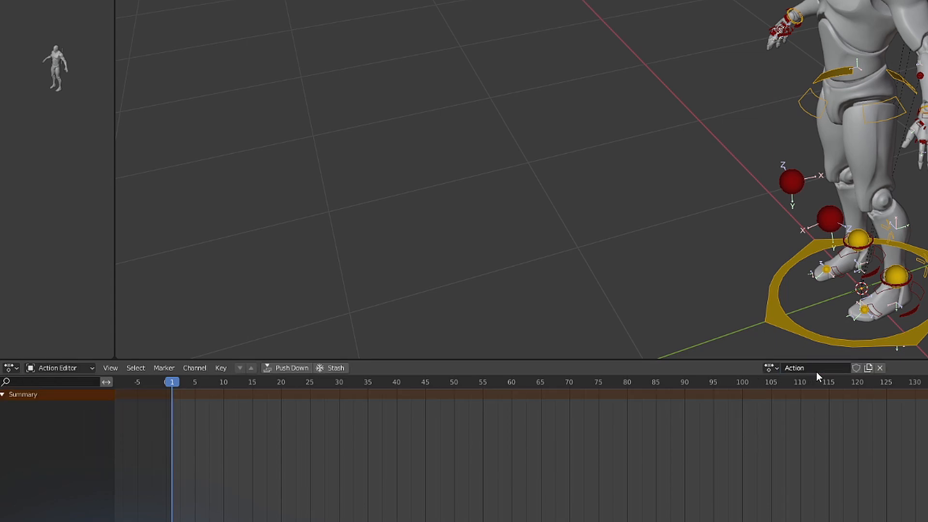
{"action": "left_click", "coordinate": [817, 367]}
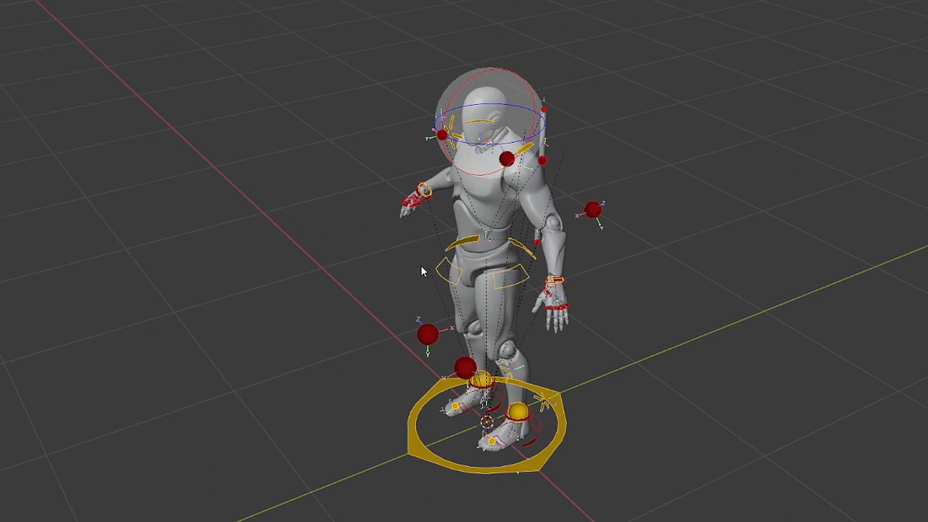
Step: Insert keyframes for the mannequin's starting pose at frame 1 in Pose Mode
{"action": "key", "text": "i"}
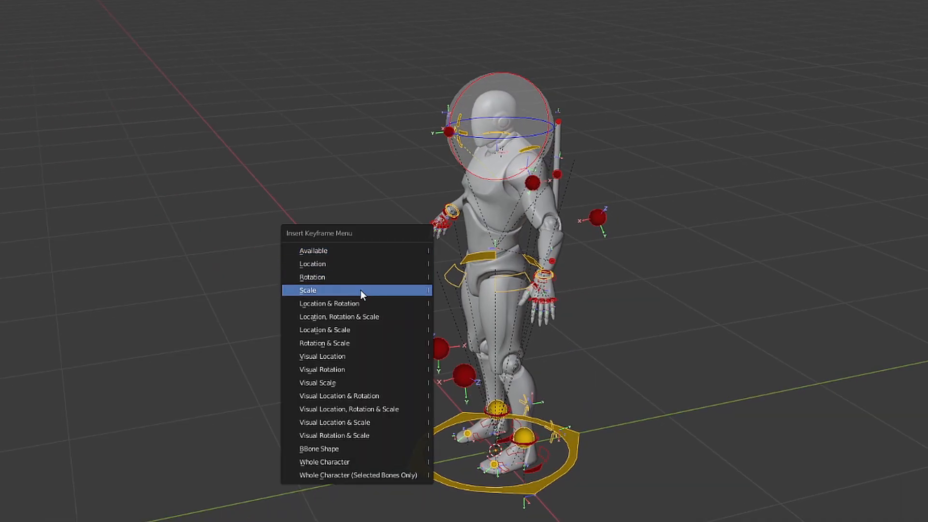
{"action": "left_click", "coordinate": [307, 290]}
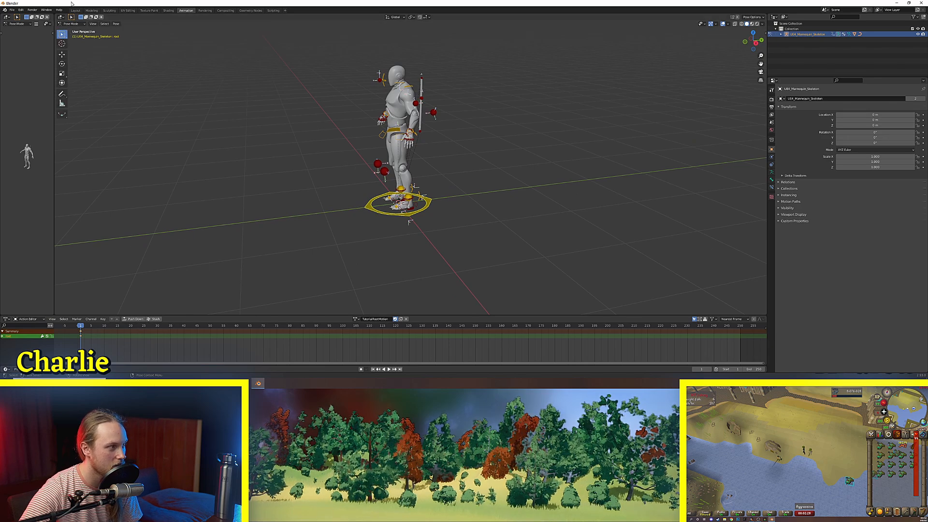
{"action": "left_click", "coordinate": [61, 53]}
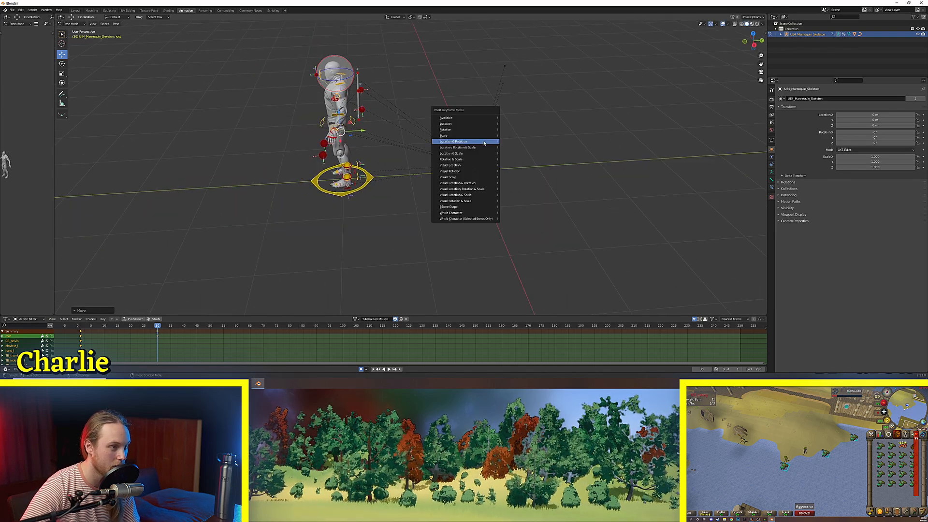
Step: Key Location & Rotation and pose the mannequin's arms and head into a dab
{"action": "left_click", "coordinate": [454, 140]}
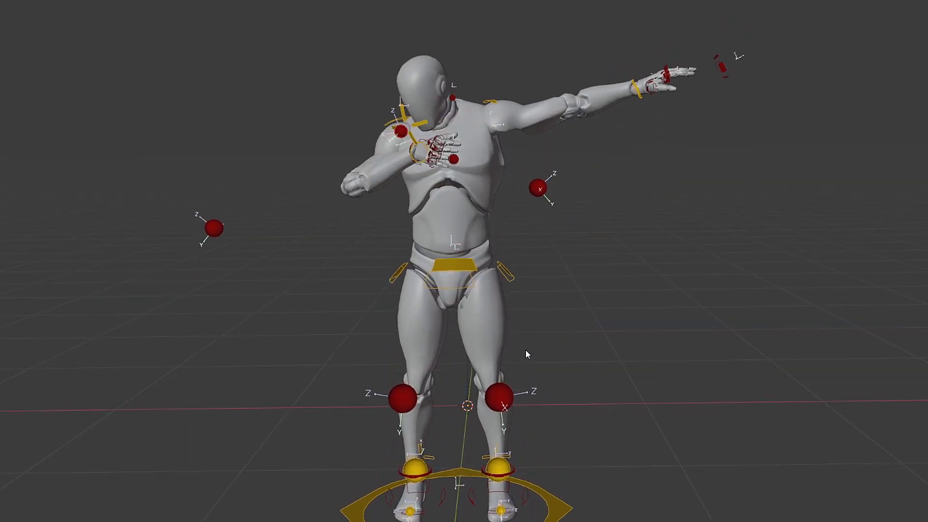
{"action": "left_click_drag", "start_coordinate": [527, 354], "coordinate": [424, 366]}
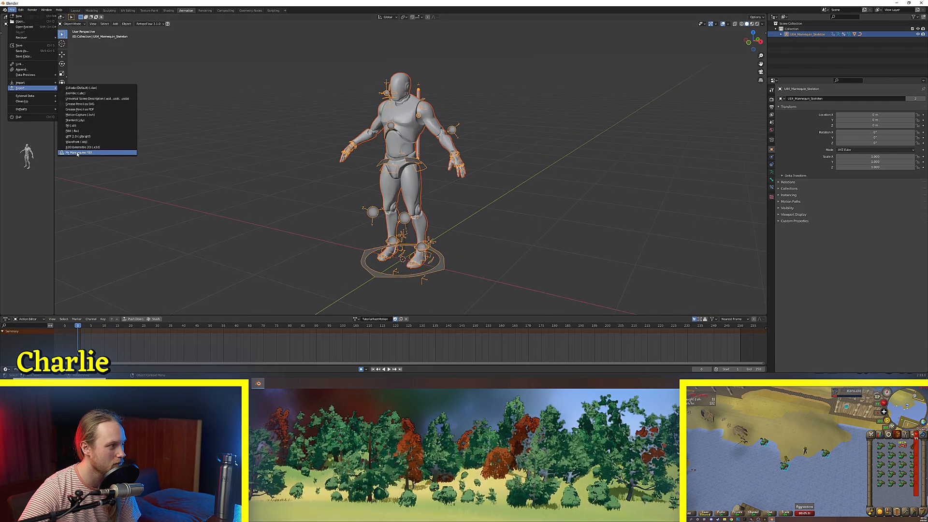
Step: Export the rig with Mr Mannequins FBX, enabling Export Actions and adjusting action options
{"action": "left_click", "coordinate": [78, 152]}
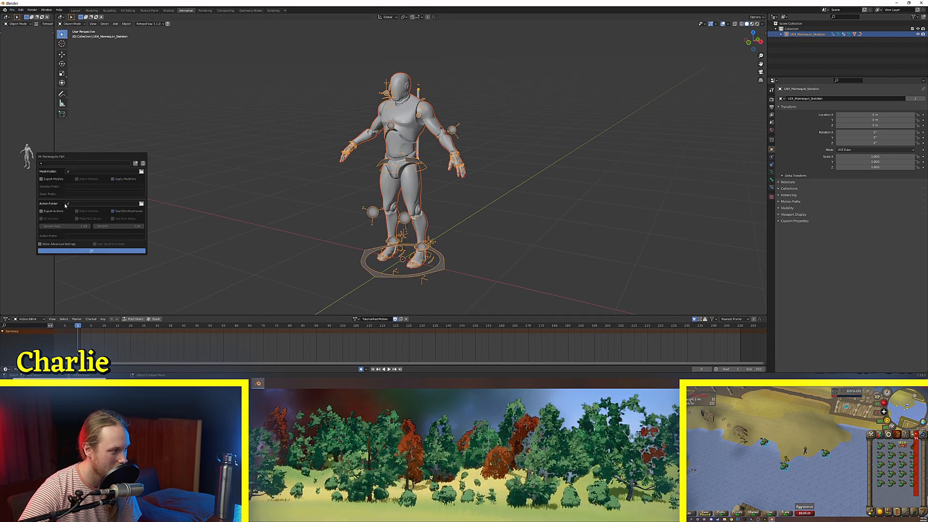
{"action": "left_click", "coordinate": [41, 211]}
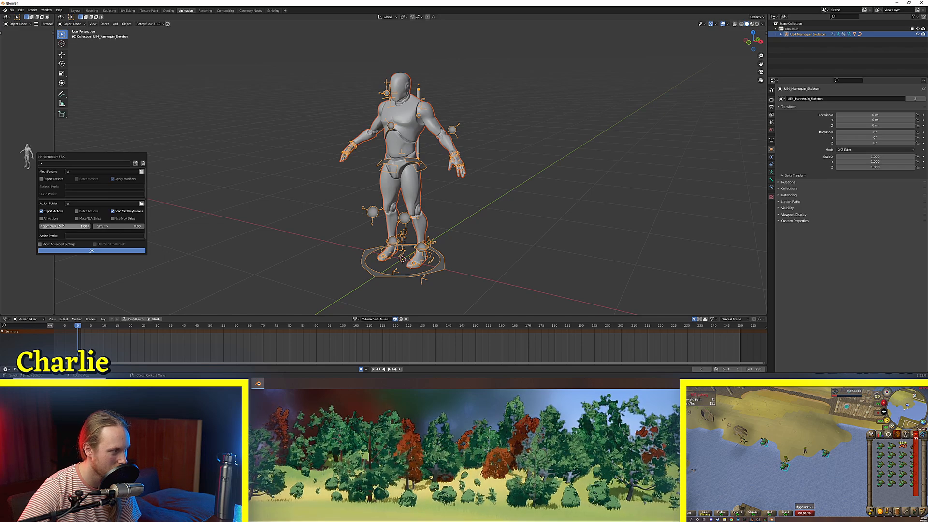
{"action": "left_click", "coordinate": [119, 211]}
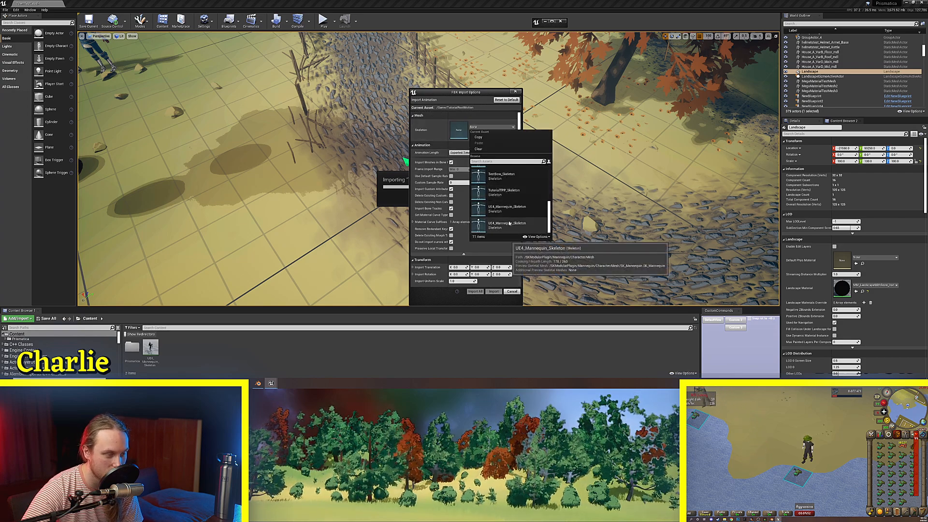
Step: Import the dab FBX onto UE4_Mannequin_Skeleton with Import All
{"action": "left_click", "coordinate": [506, 225]}
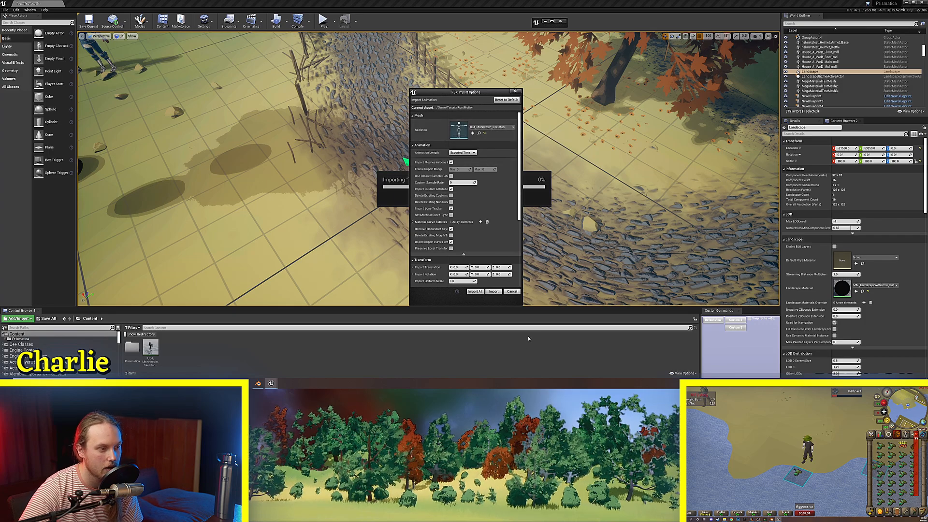
{"action": "left_click", "coordinate": [474, 291]}
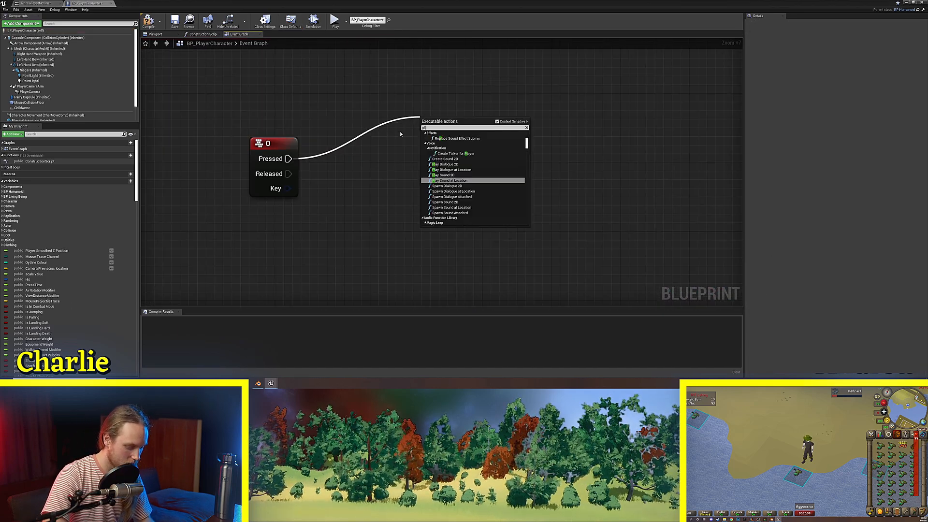
Step: Wire the 0 key's Pressed event into a Play Montage node using the root-motion montage
{"action": "type", "text": "play montage"}
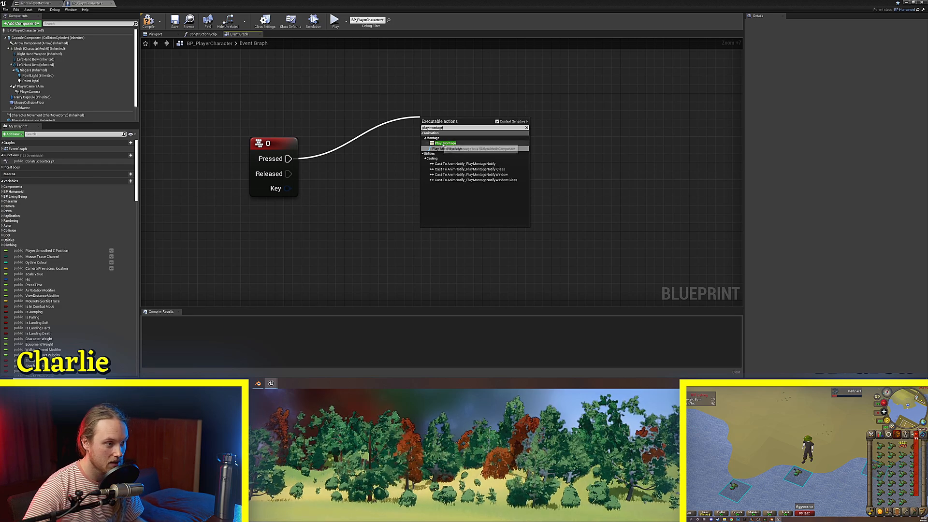
{"action": "left_click", "coordinate": [440, 143]}
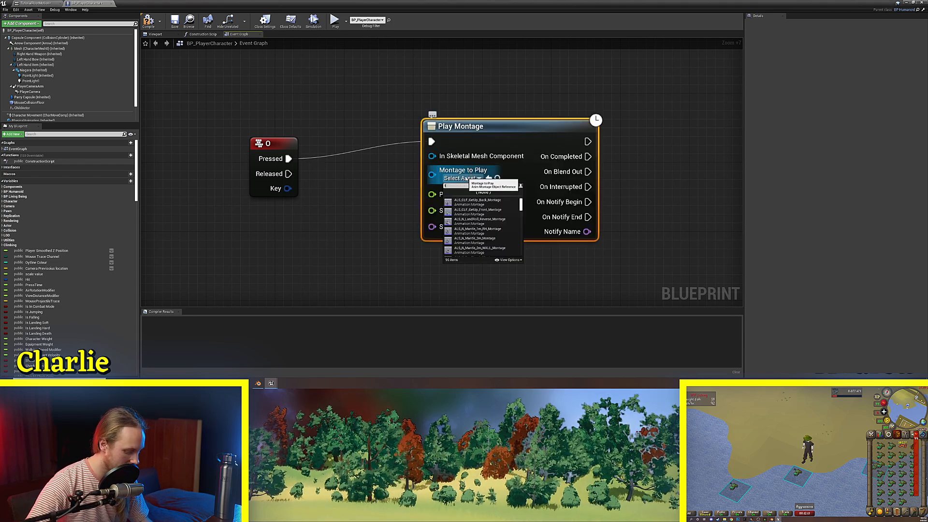
{"action": "left_click", "coordinate": [477, 240]}
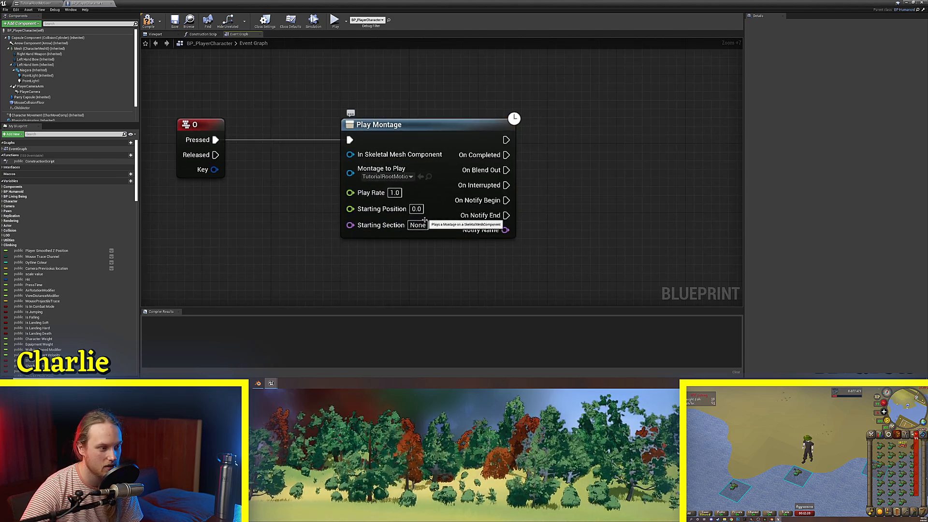
{"action": "left_click", "coordinate": [388, 176]}
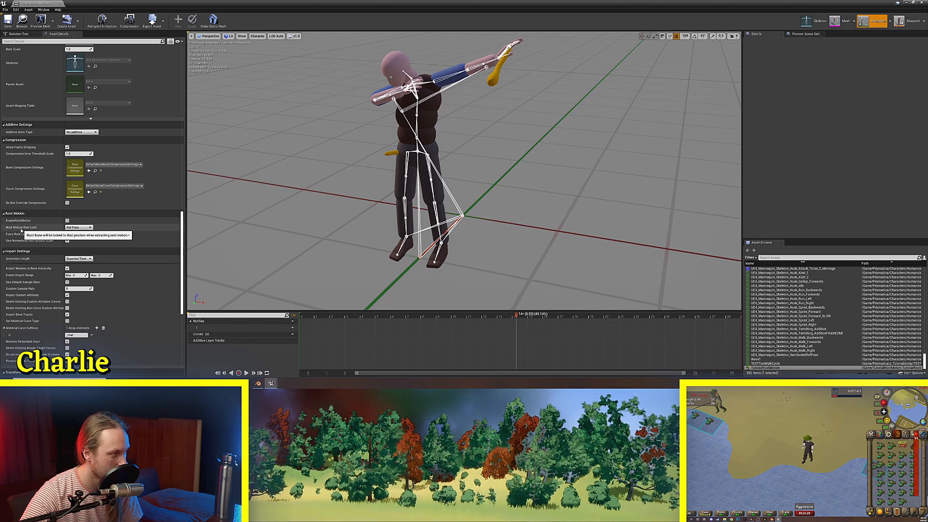
Step: Adjust the dab animation's Root Motion Root Lock setting in Asset Details
{"action": "left_click", "coordinate": [67, 221]}
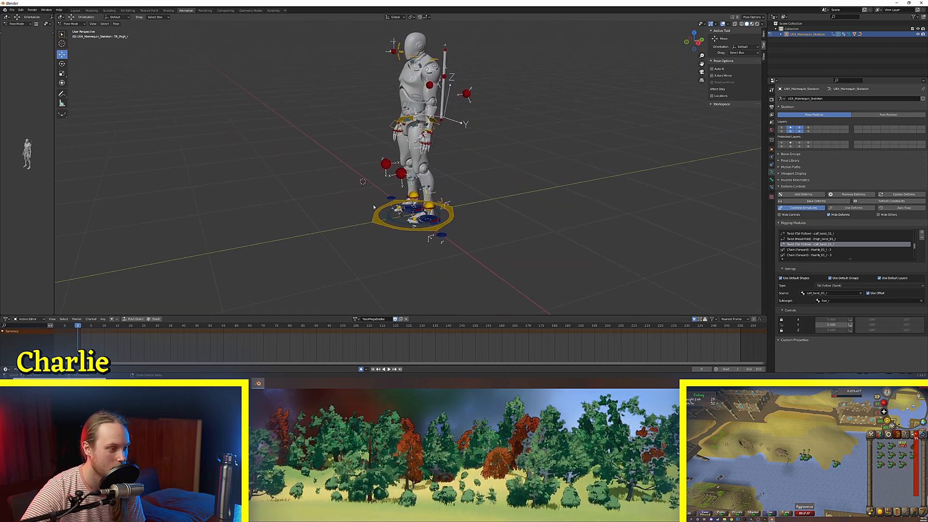
{"action": "left_click", "coordinate": [383, 369]}
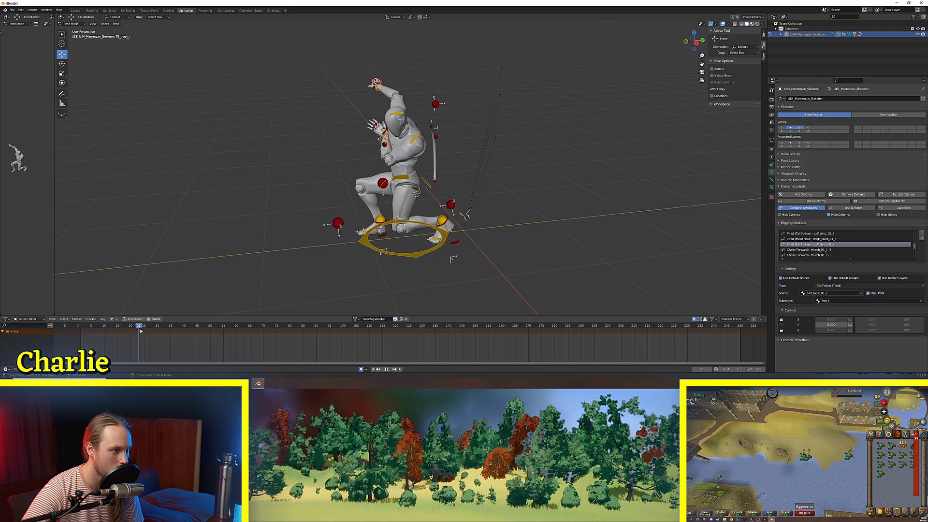
{"action": "left_click", "coordinate": [158, 325]}
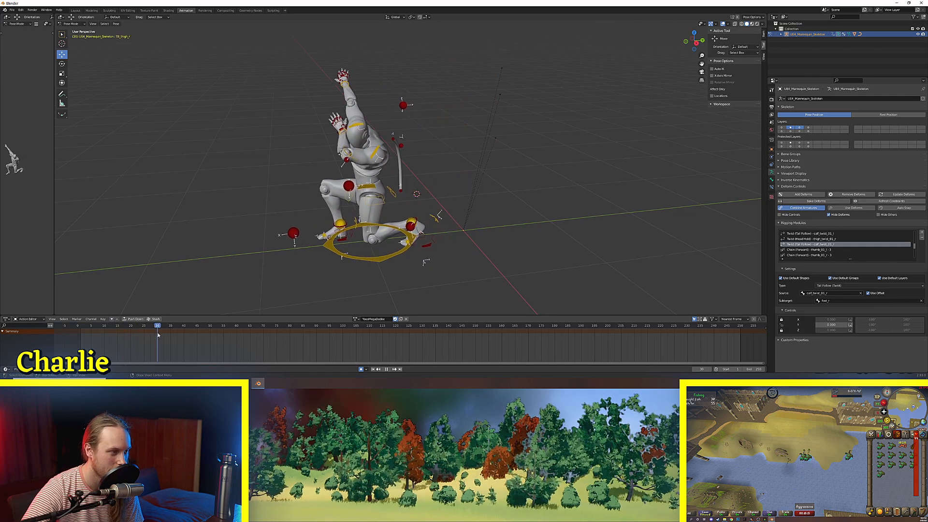
{"action": "left_click", "coordinate": [77, 325]}
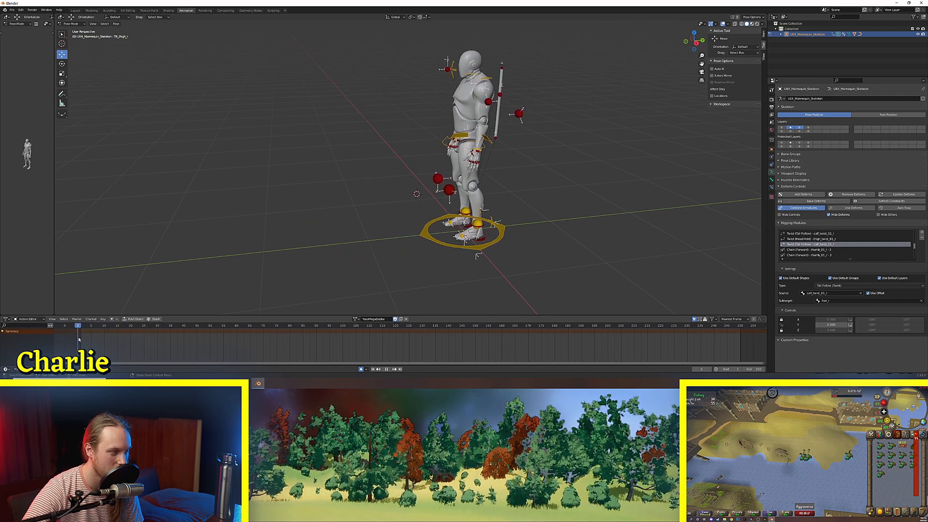
{"action": "left_click", "coordinate": [237, 325]}
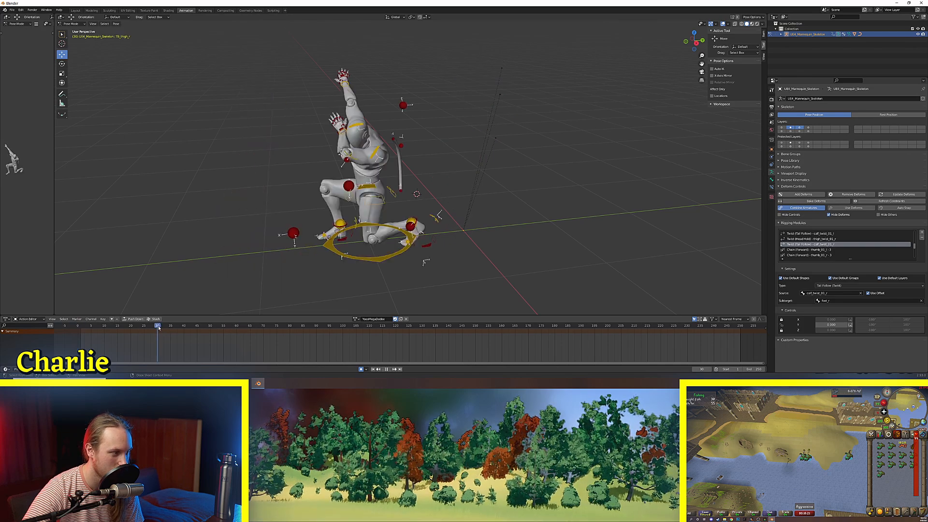
{"action": "left_click", "coordinate": [140, 325]}
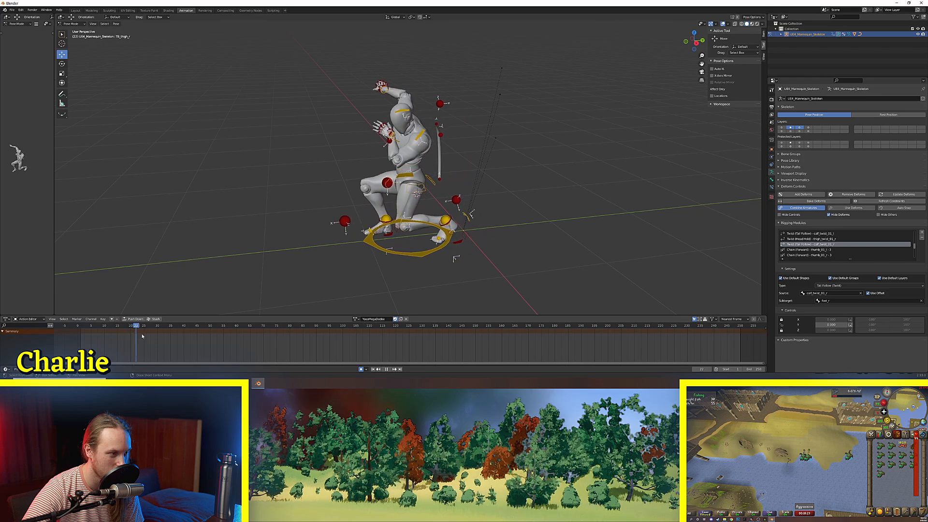
{"action": "left_click", "coordinate": [200, 325]}
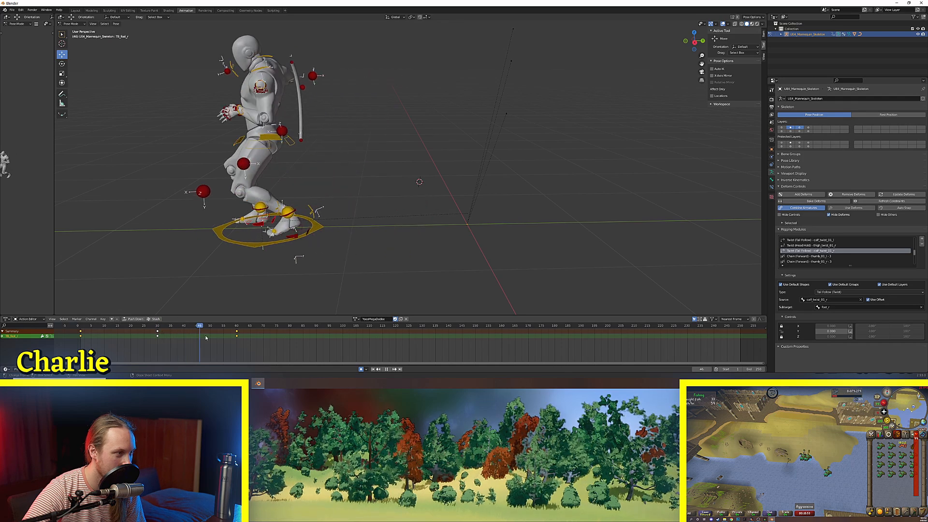
Step: Scrub between early frames of the step while posing and keying the foot IK control
{"action": "left_click", "coordinate": [87, 326]}
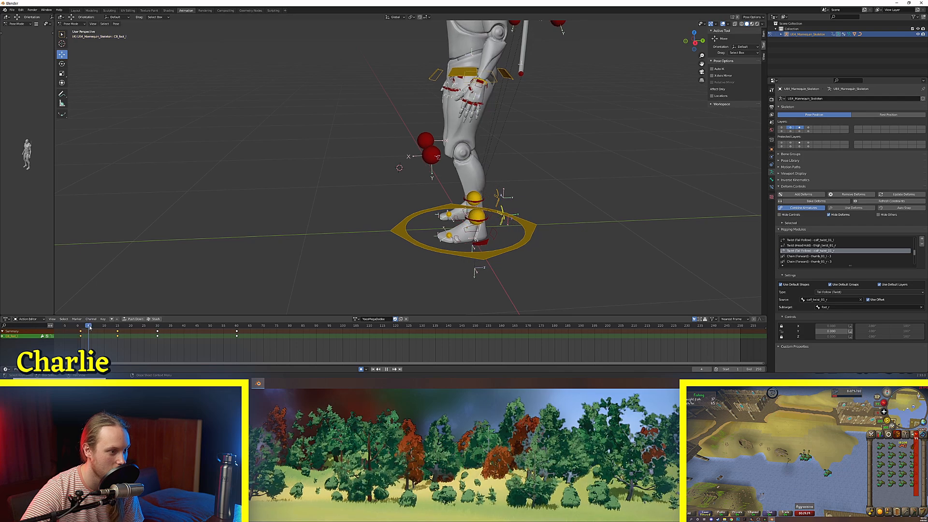
{"action": "left_click", "coordinate": [113, 326]}
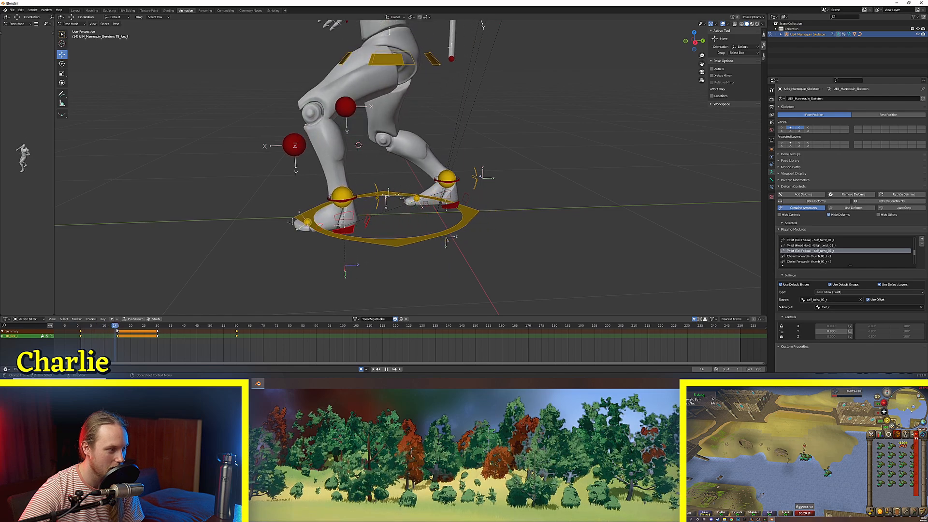
Step: Select the foot keyframes, rotate the foot control and re-key its rotation
{"action": "left_click", "coordinate": [90, 327]}
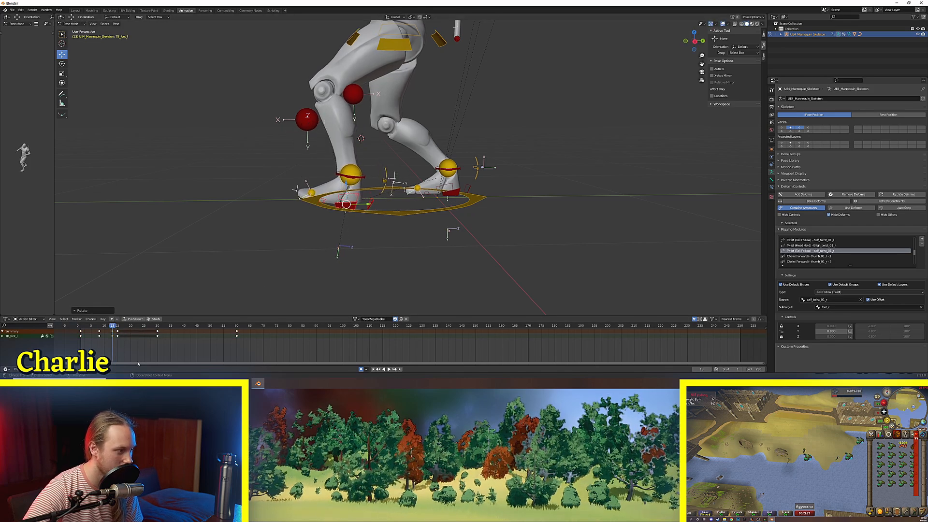
{"action": "left_click", "coordinate": [114, 325]}
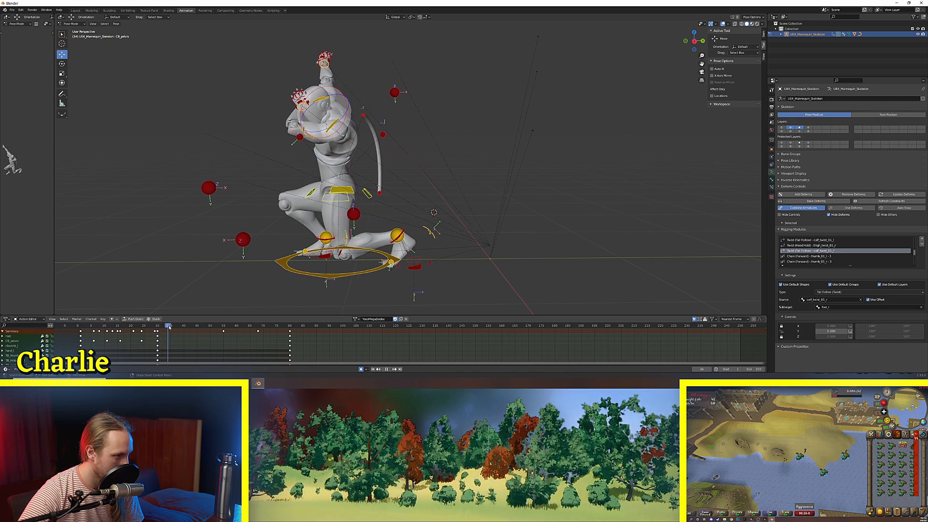
Step: Key crouched in-between poses for pelvis, spine, head and upper arm across early frames
{"action": "left_click", "coordinate": [158, 326]}
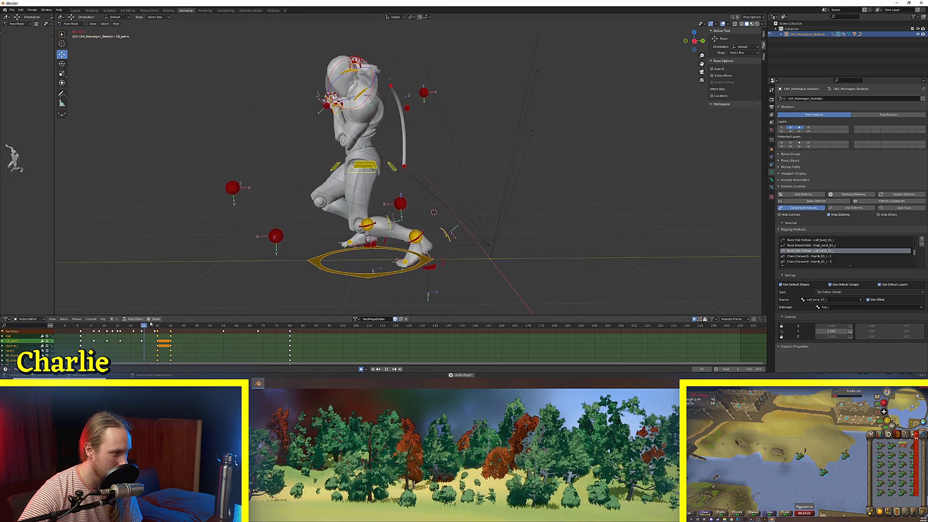
{"action": "left_click", "coordinate": [250, 325]}
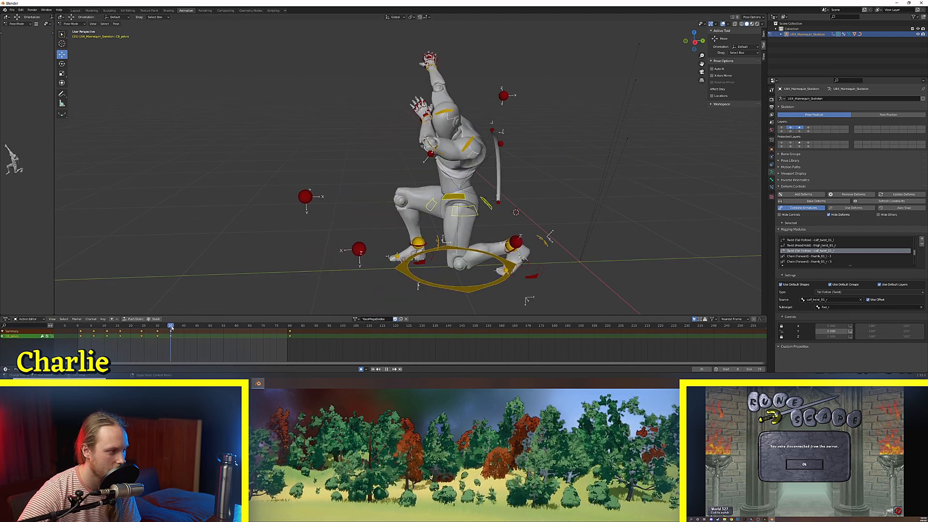
{"action": "left_click", "coordinate": [203, 326]}
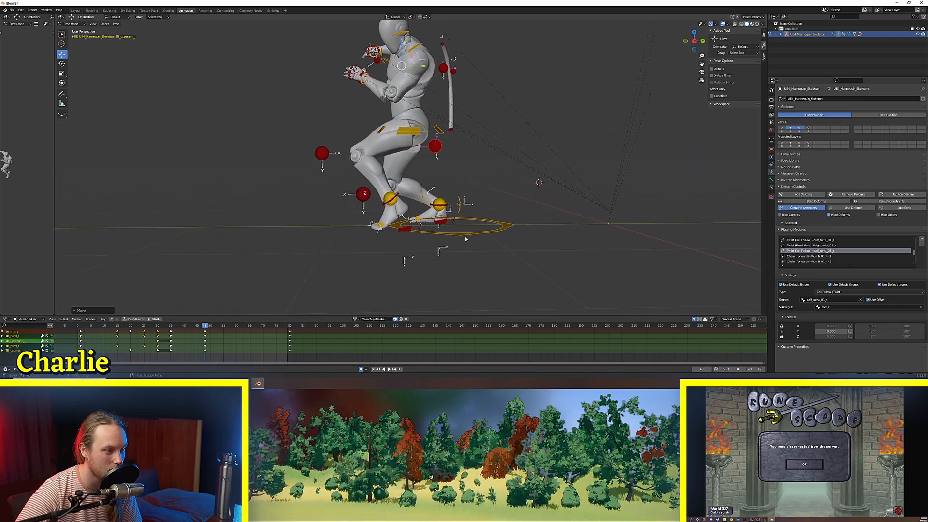
{"action": "left_click_drag", "start_coordinate": [466, 240], "coordinate": [506, 224]}
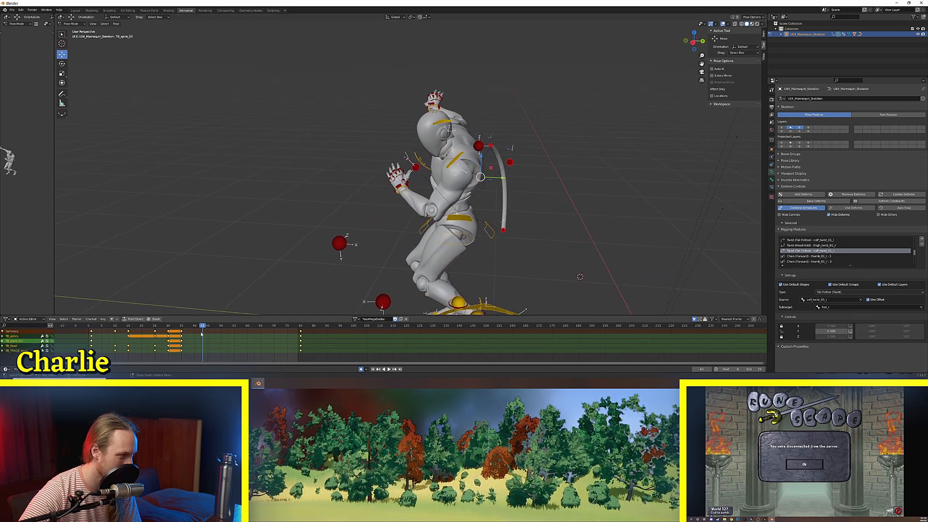
Step: Bring up the key options menu on the selected dab keyframes in the Action Editor
{"action": "right_click", "coordinate": [201, 333]}
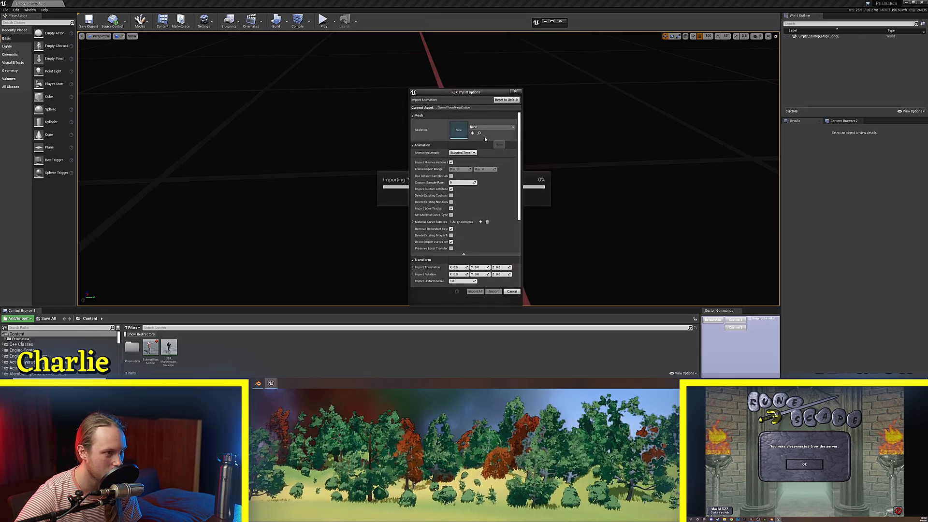
Step: Confirm importing the dab FBX as an animation sequence for the mannequin skeleton
{"action": "left_click", "coordinate": [511, 126]}
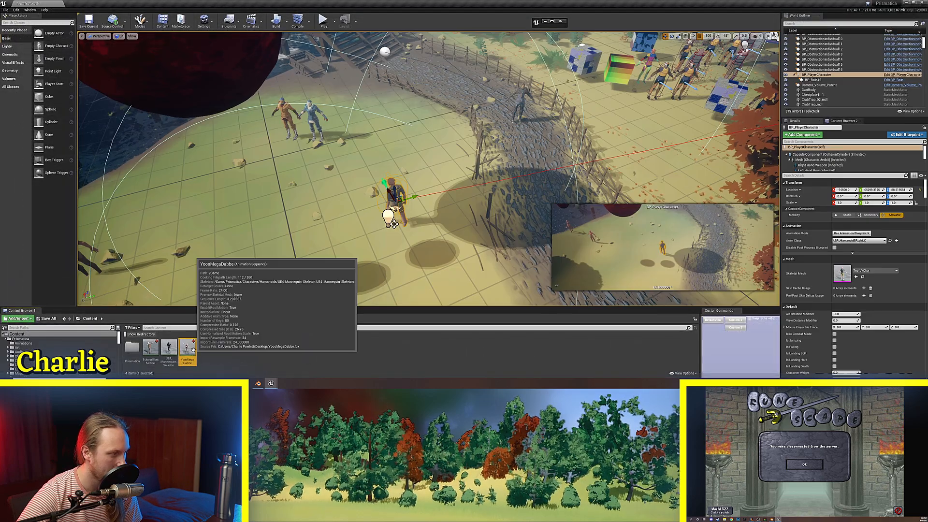
Step: Bring up the actions menu on the imported dab animation sequence
{"action": "right_click", "coordinate": [186, 349]}
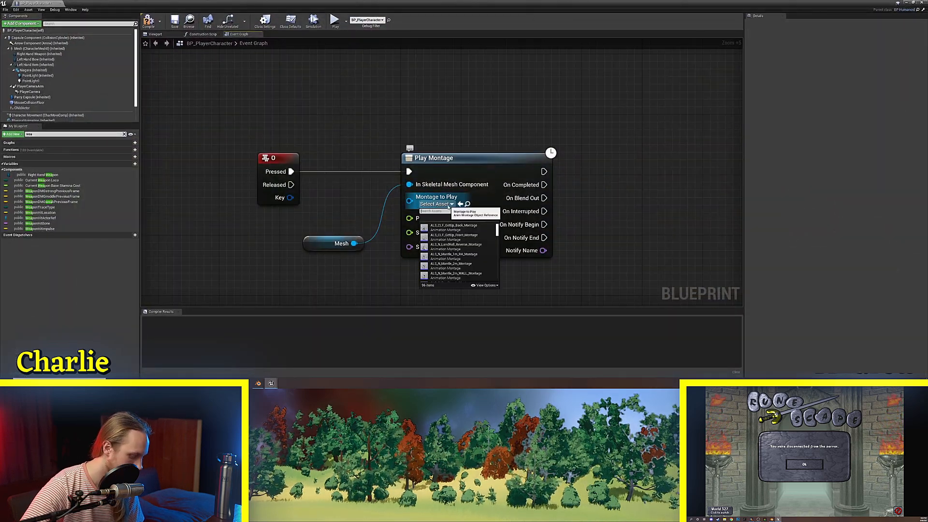
Step: Set the 0-key Play Montage node to play the YooohMegaDabbe montage
{"action": "left_click", "coordinate": [453, 225]}
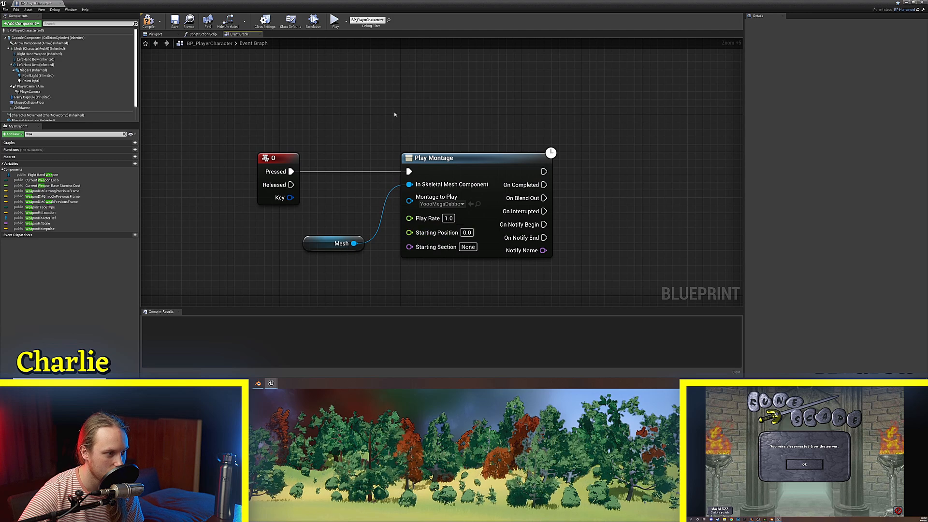